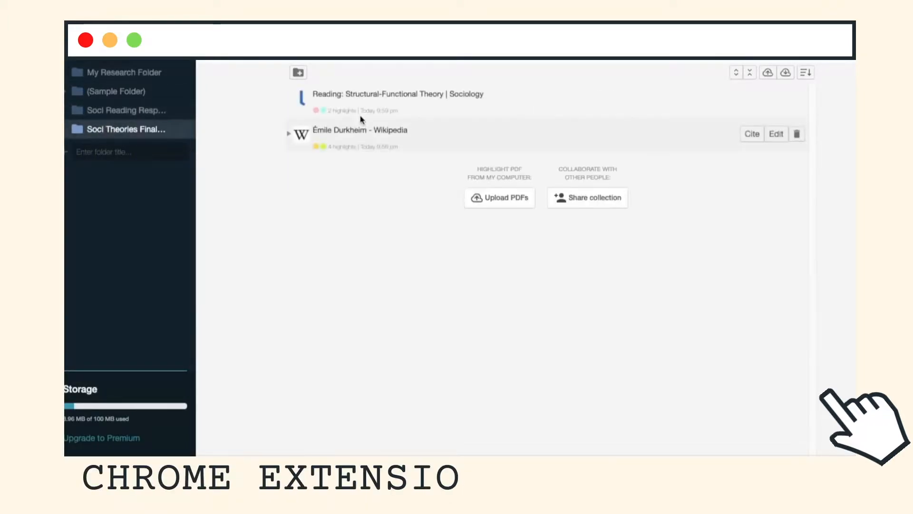
Browse the Chrome Web Store listing and reach the Weava extension page.
click(400, 94)
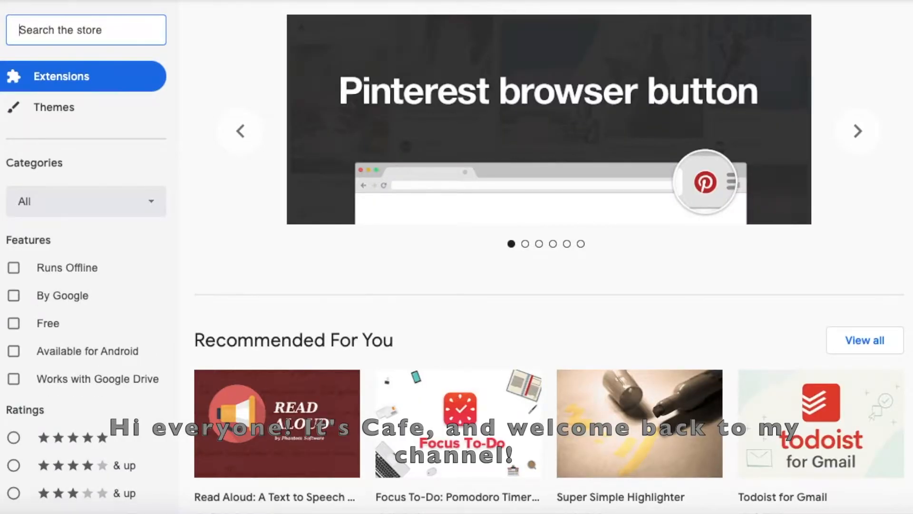
scroll(down, 3)
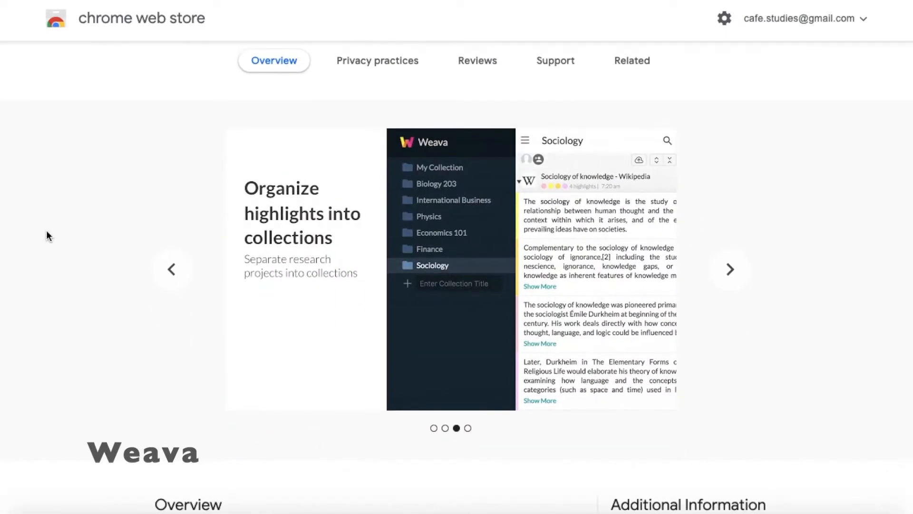
scroll(down, 3)
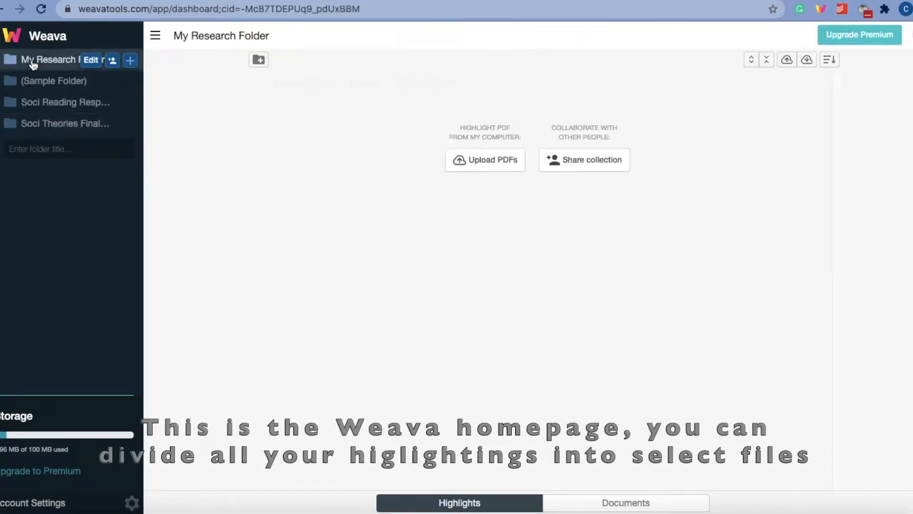
Show the Structural-Functional Theory reading's saved highlights from the Soci Theories Final Paper collection.
click(65, 123)
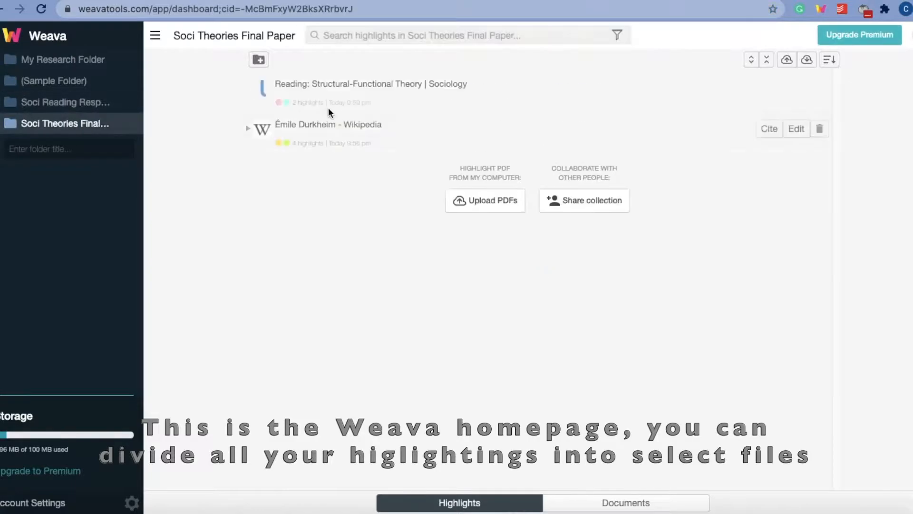
click(369, 84)
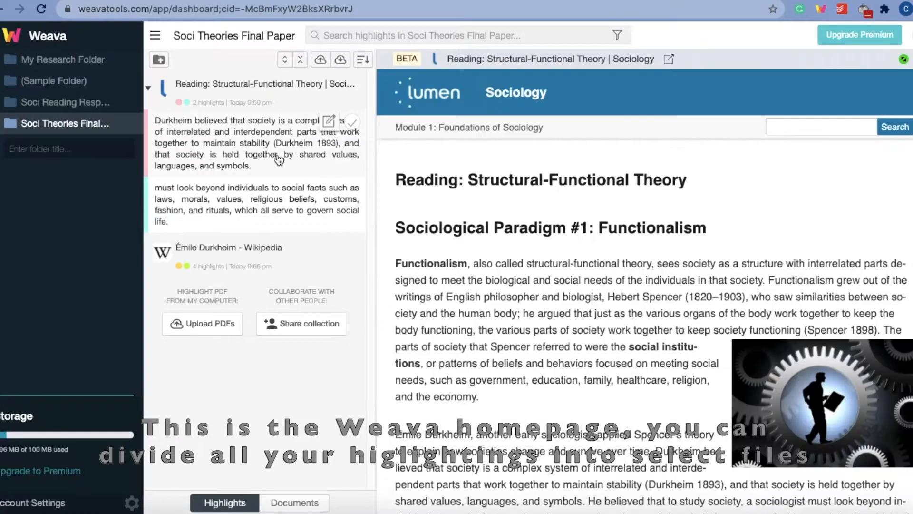
scroll(down, 3)
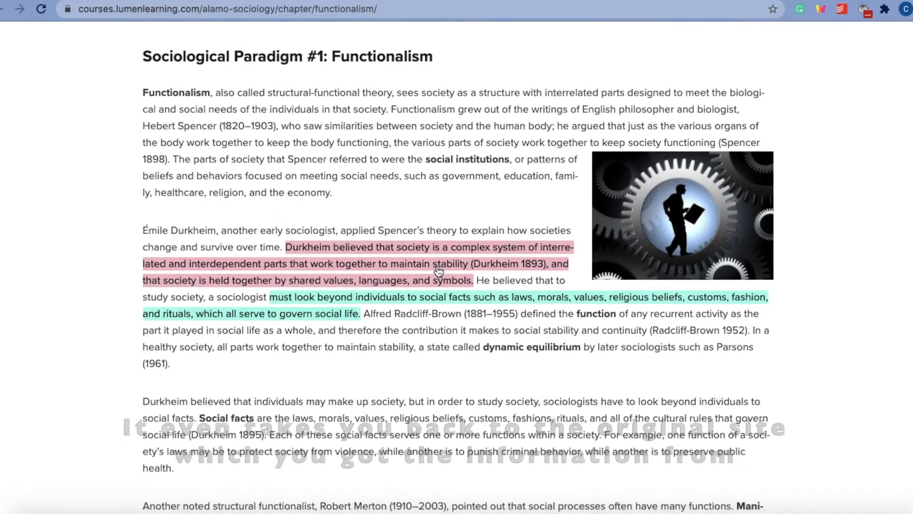
Highlight Durkheim's social-facts sentence in yellow with the note 'important!'.
scroll(down, 3)
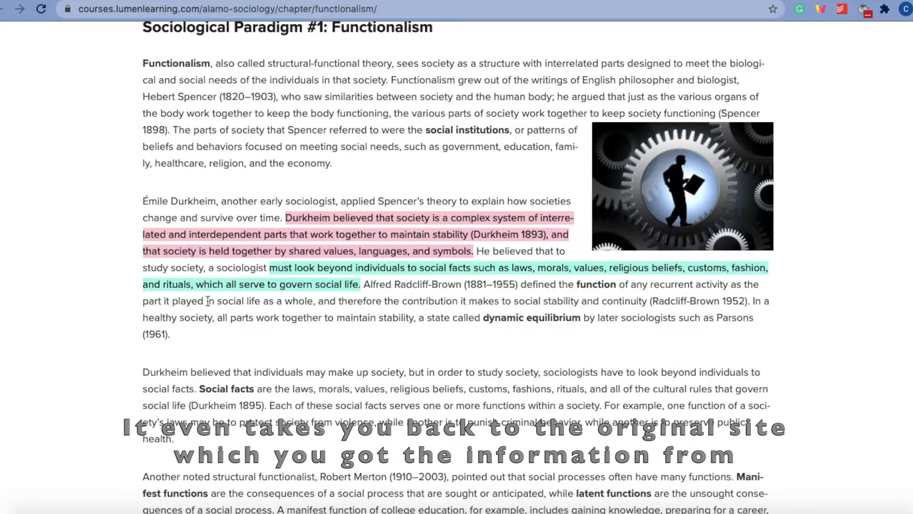
scroll(down, 3)
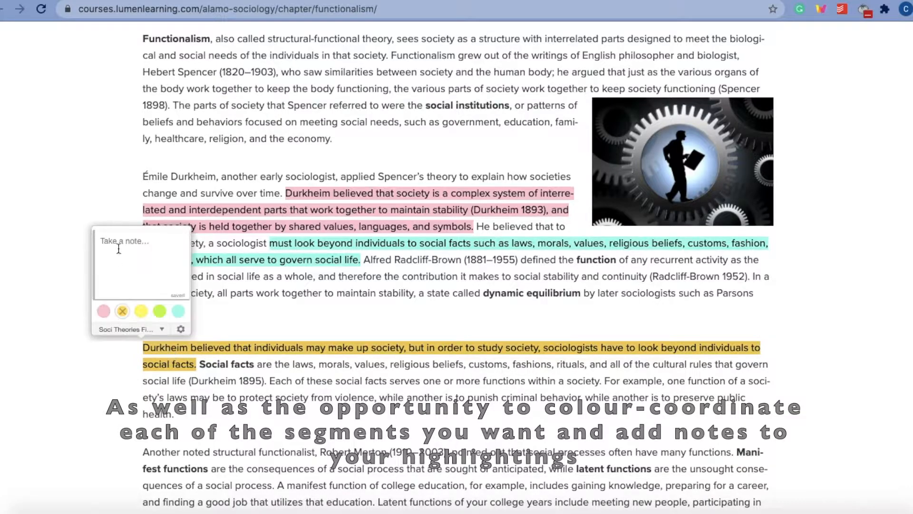
text(important!)
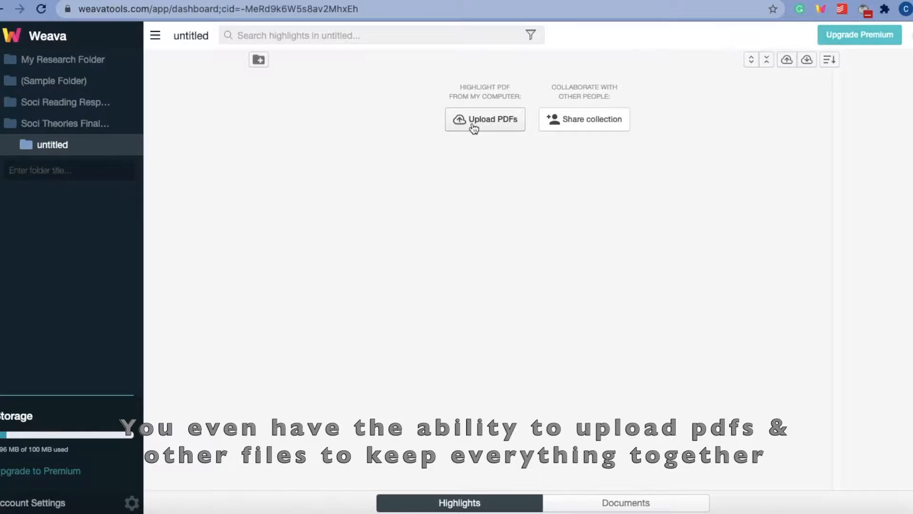
Generate the Émile Durkheim - Wikipedia citation, compare APA and Harvard styles, then cancel it unsaved.
click(65, 122)
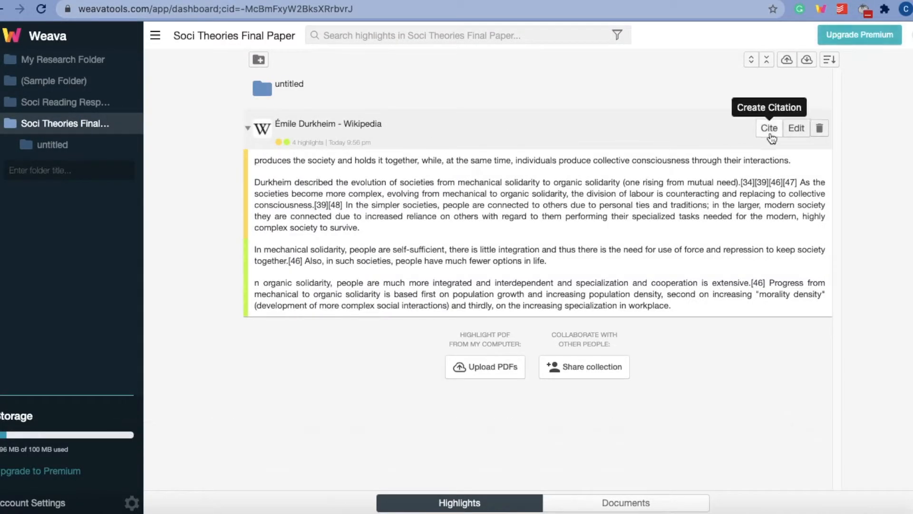
click(769, 129)
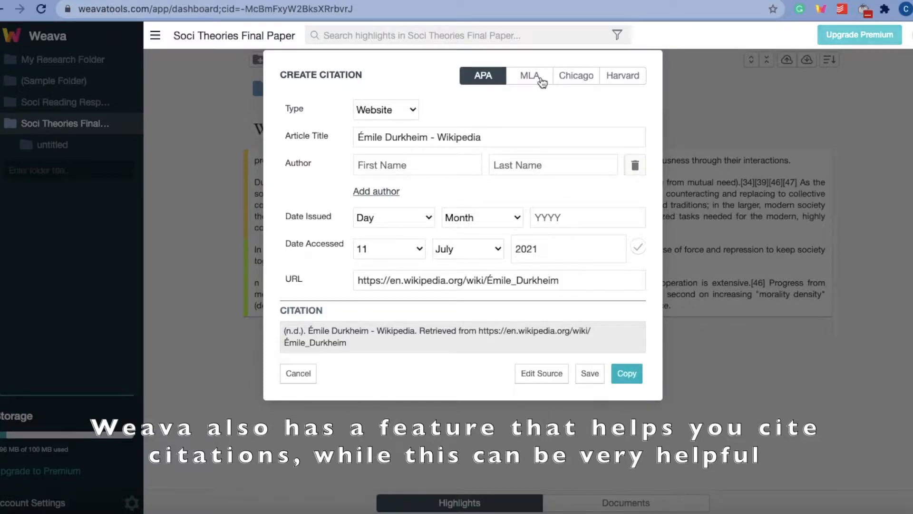
click(622, 76)
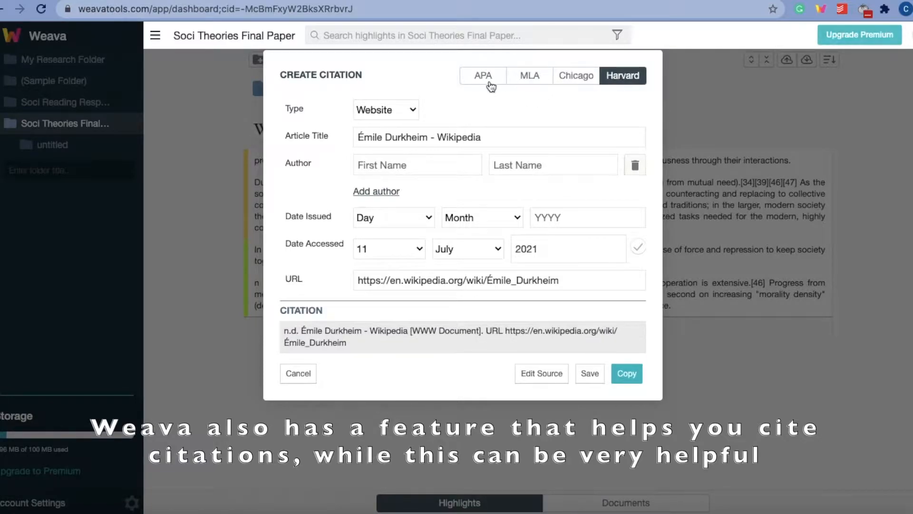
click(483, 76)
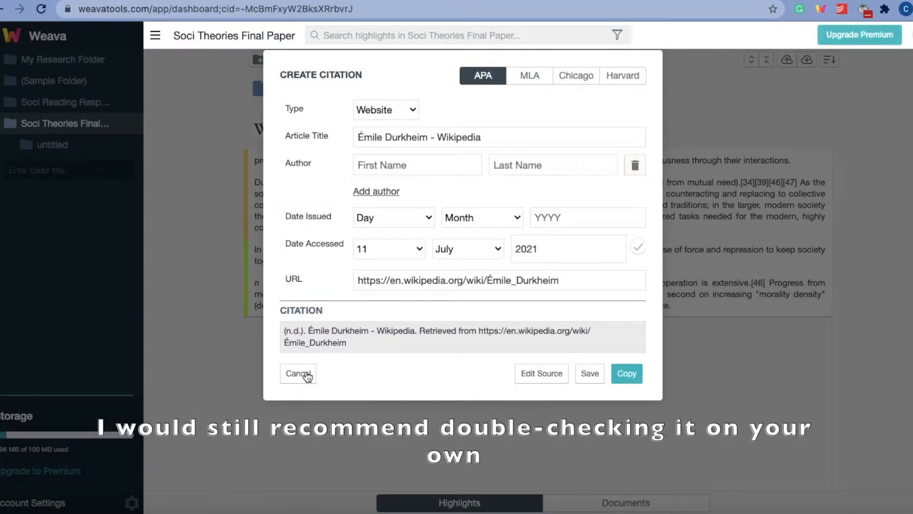
click(298, 373)
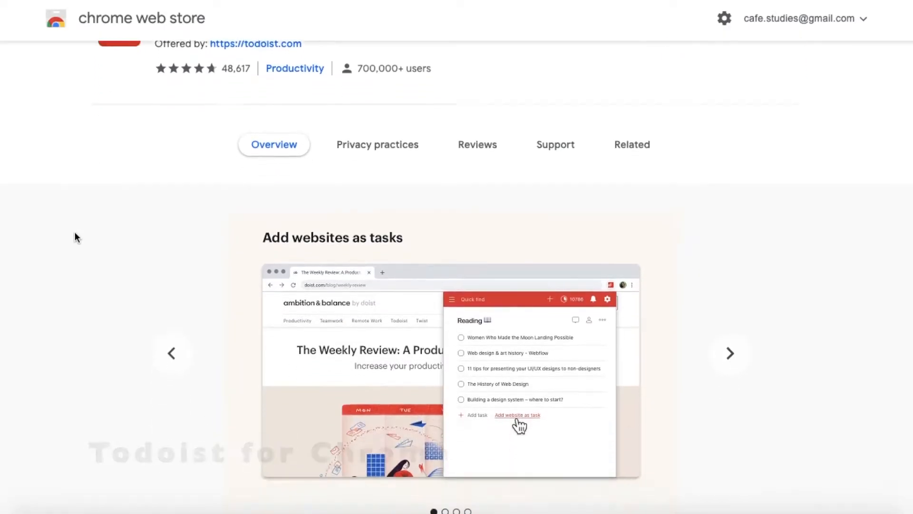
scroll(down, 3)
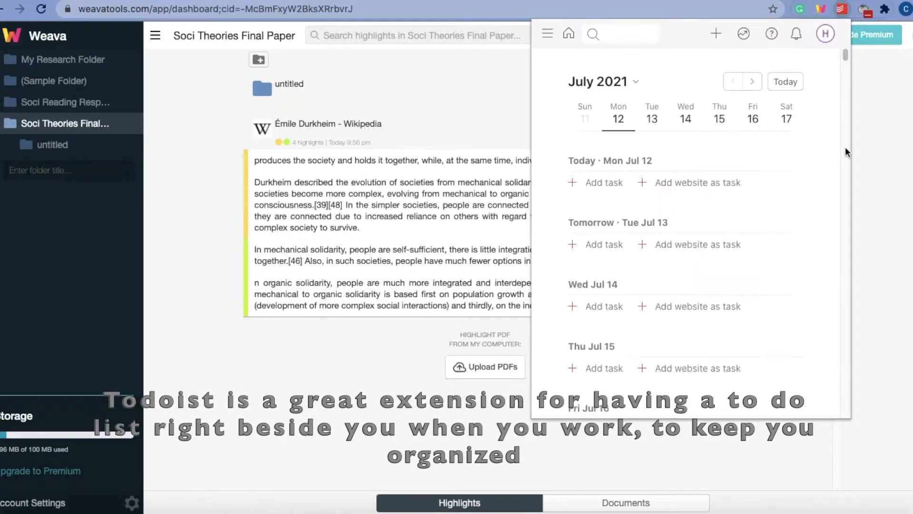
Add a 'Film video for google extensions' task with the current site as a youtube-labelled sub-task.
click(548, 33)
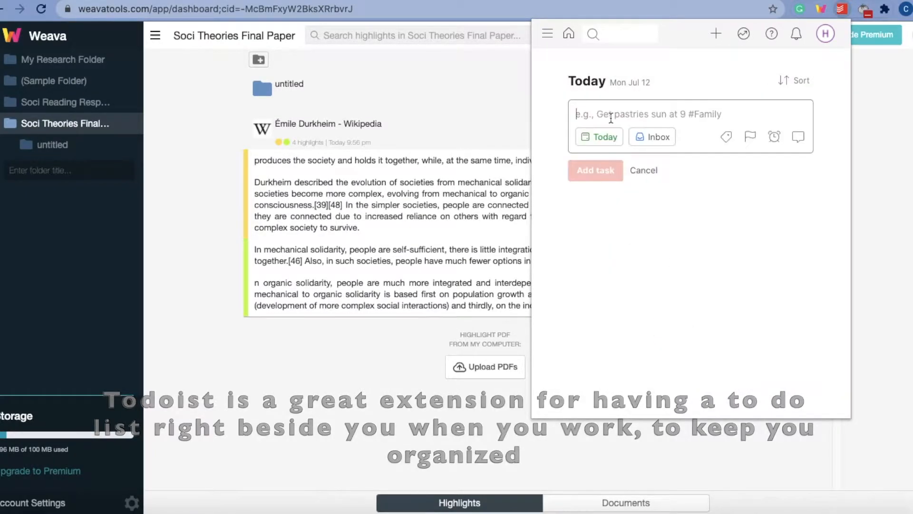
text(Film video for google extent)
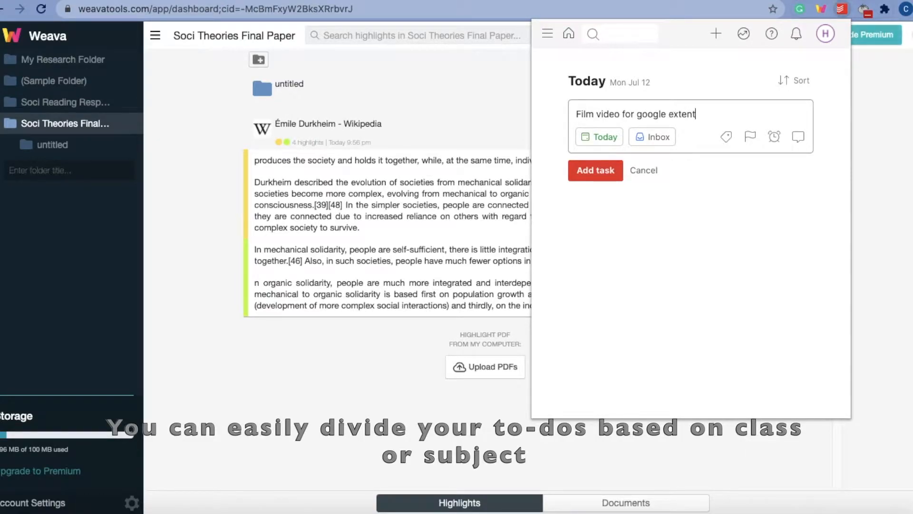
click(594, 170)
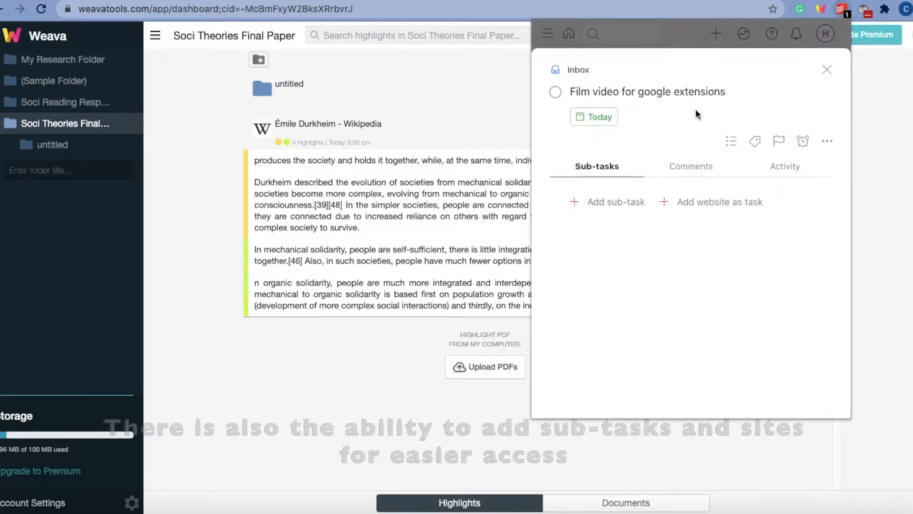
click(719, 202)
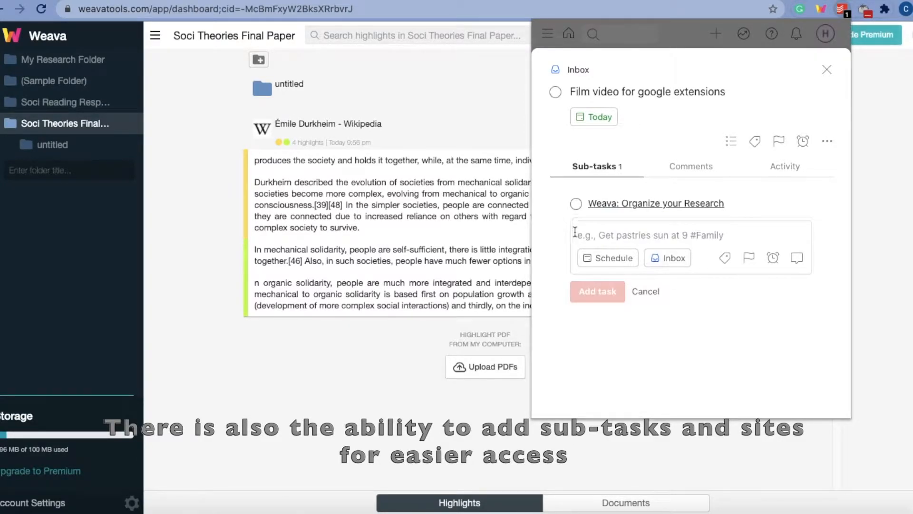
click(725, 258)
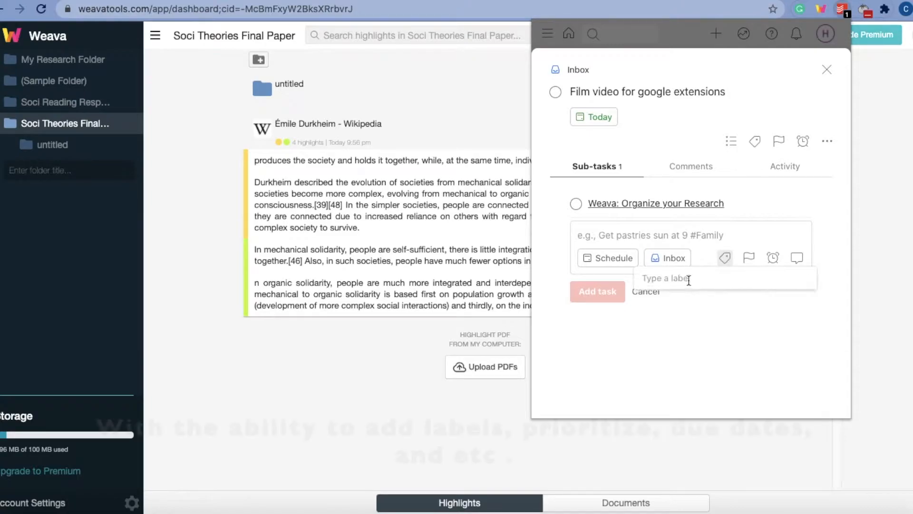
text(youtube)
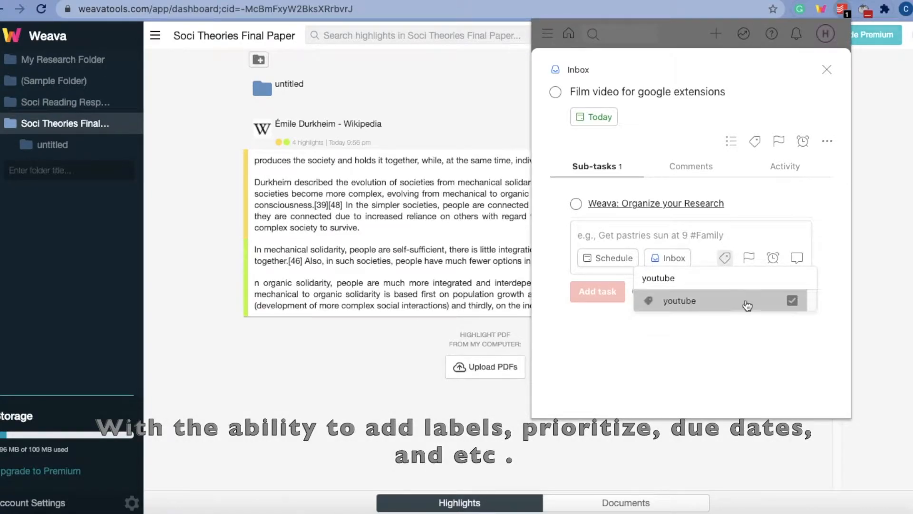
click(679, 301)
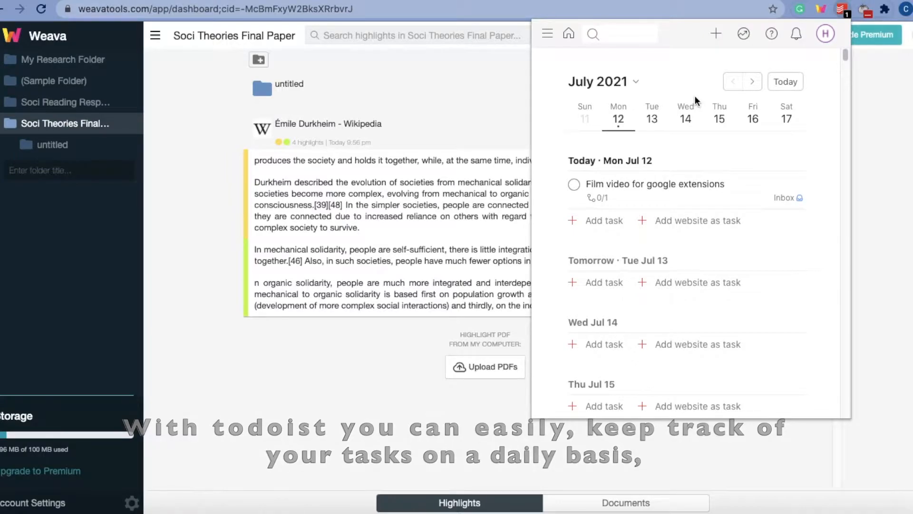
Add the Class Registration!!! task for tomorrow and review the productivity overview and karma level.
click(595, 407)
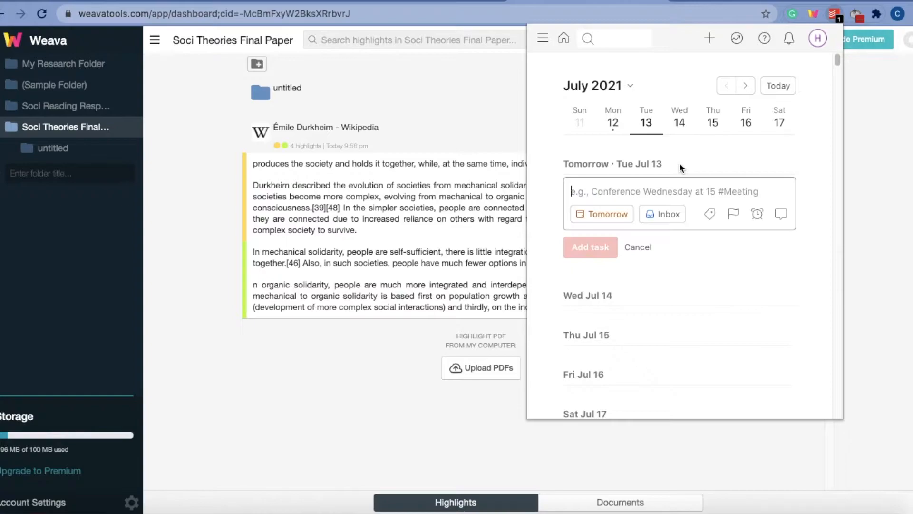
click(590, 248)
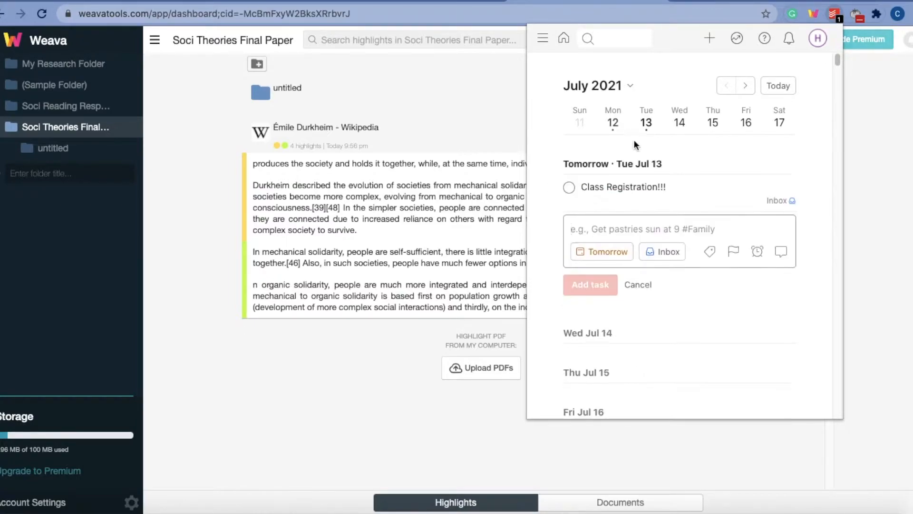
click(736, 38)
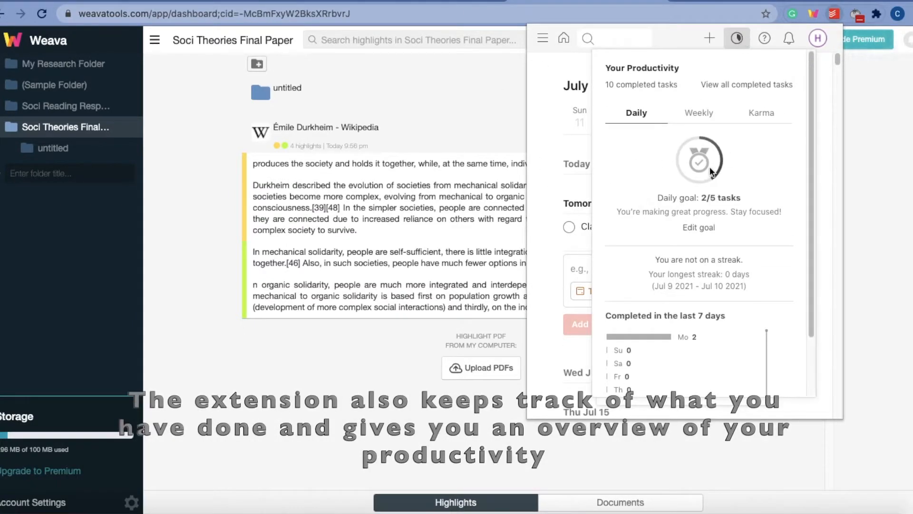
click(769, 113)
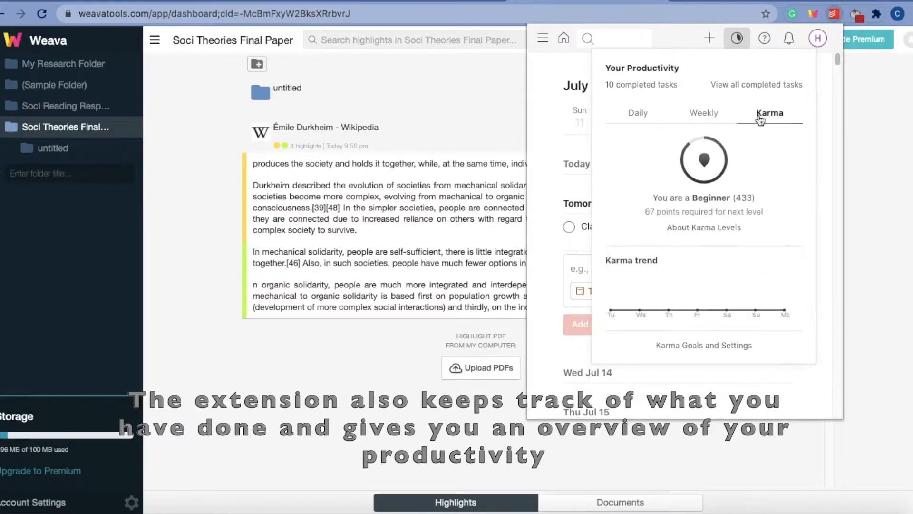
scroll(down, 3)
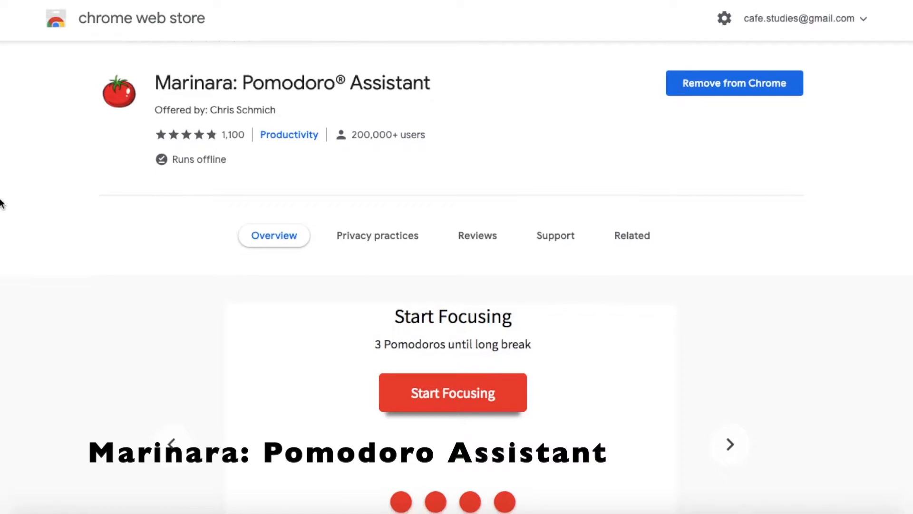
Scroll the Marinara: Pomodoro Assistant listing down to its preview screenshots.
scroll(down, 3)
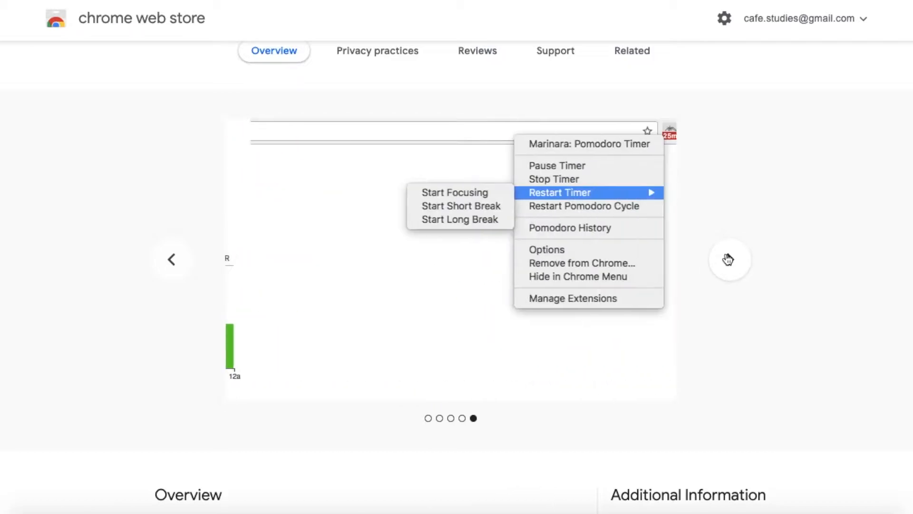
Review the pomodoro history charts, then set Focus to 5 and Short Break to 12 in the timer settings.
click(570, 228)
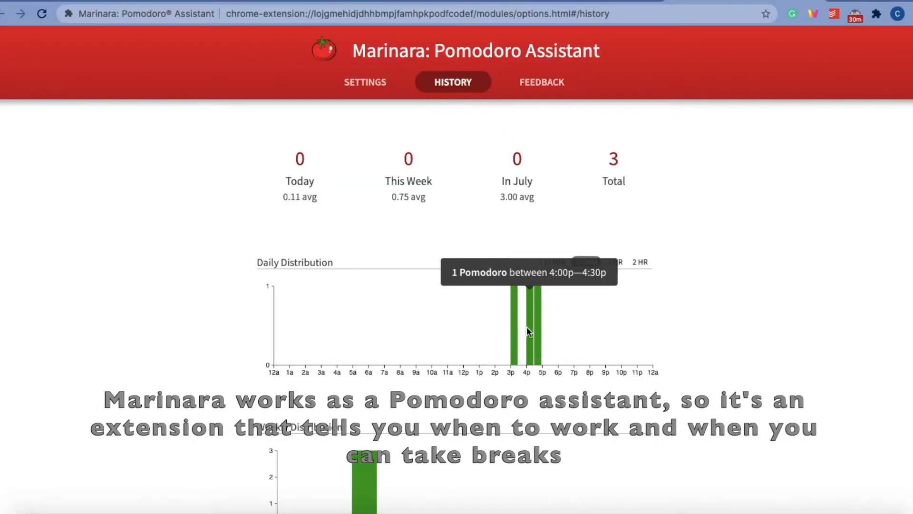
scroll(down, 3)
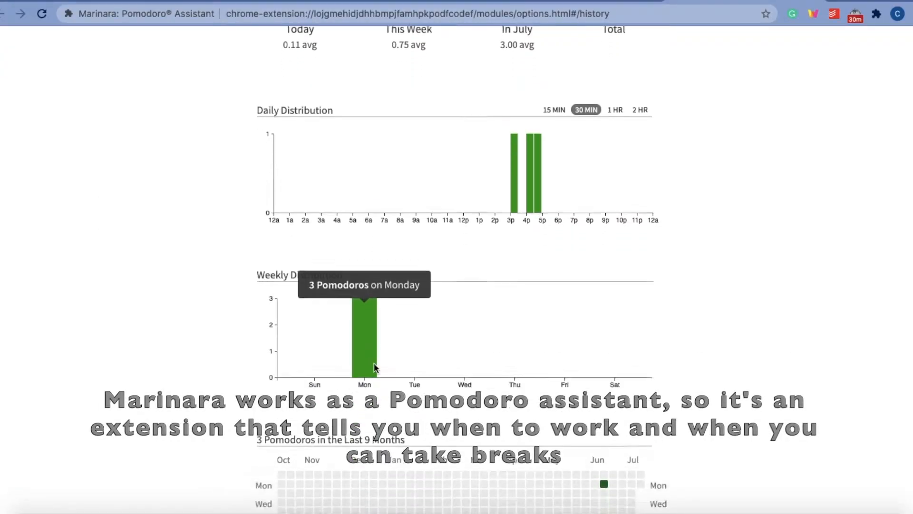
scroll(down, 3)
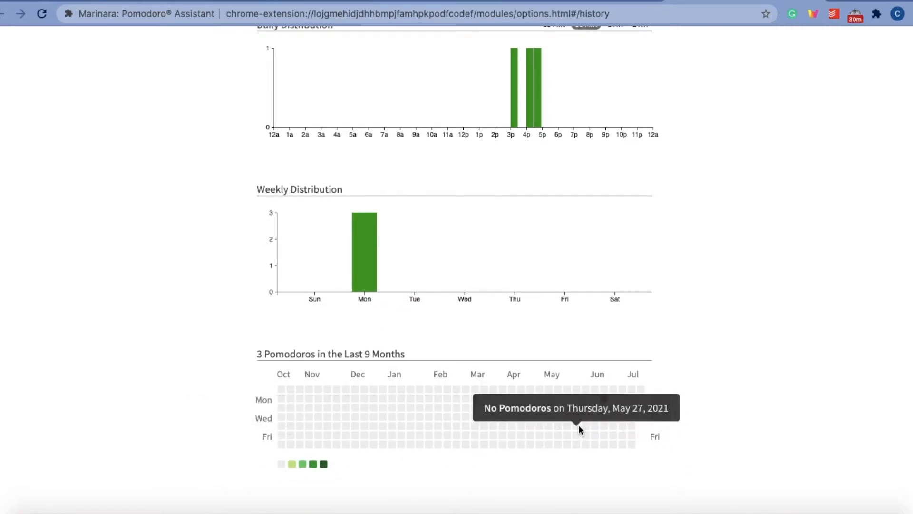
click(365, 82)
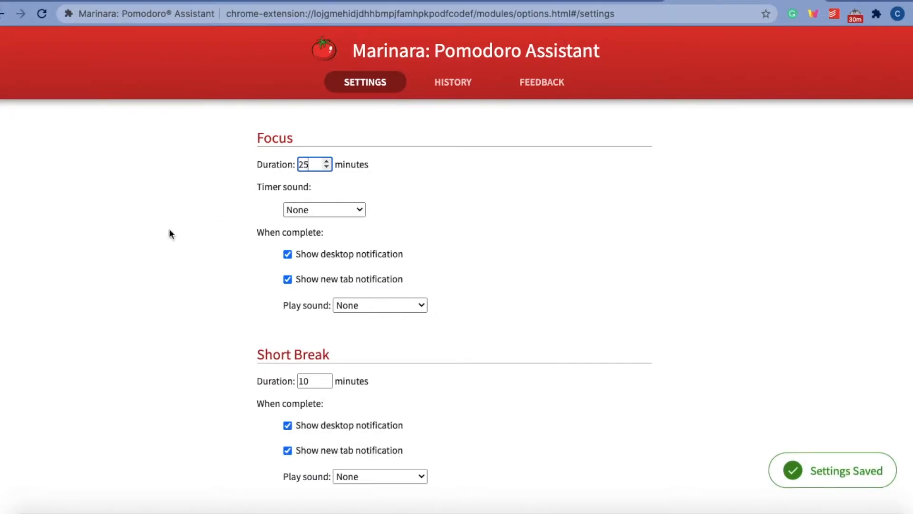
click(324, 210)
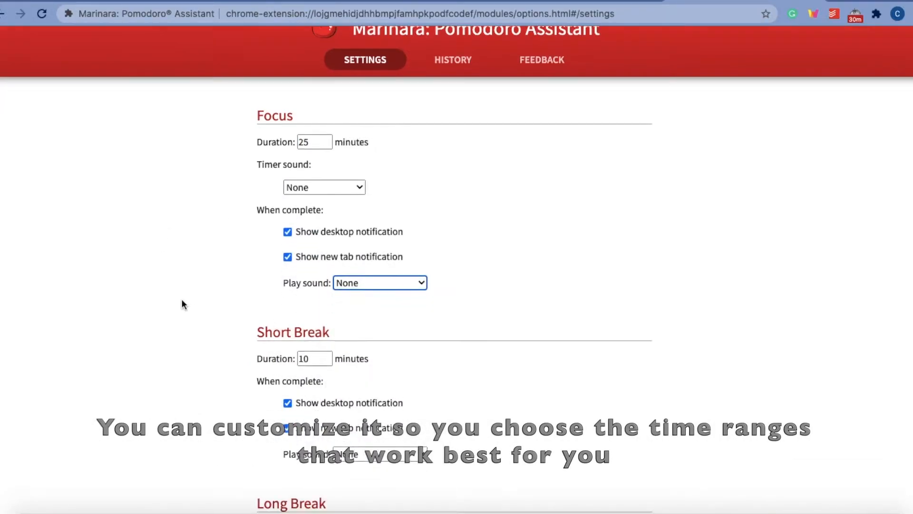
text(5)
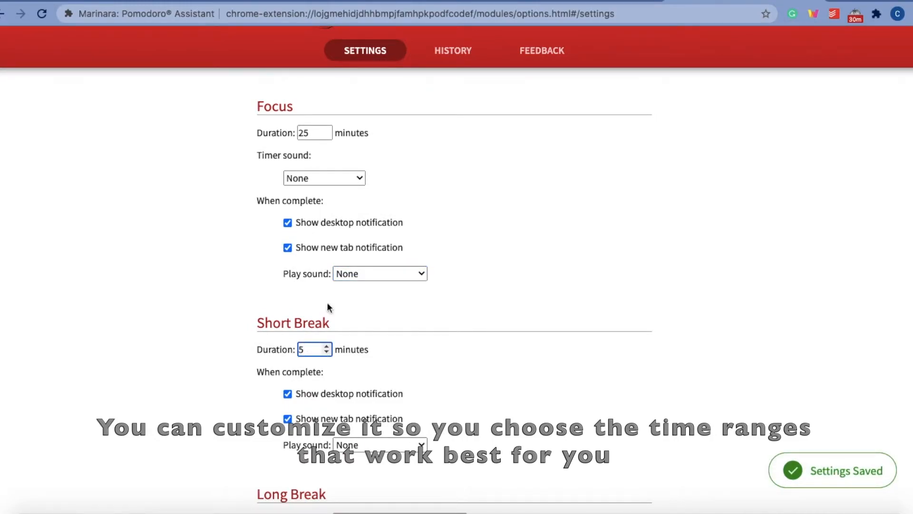
text(12)
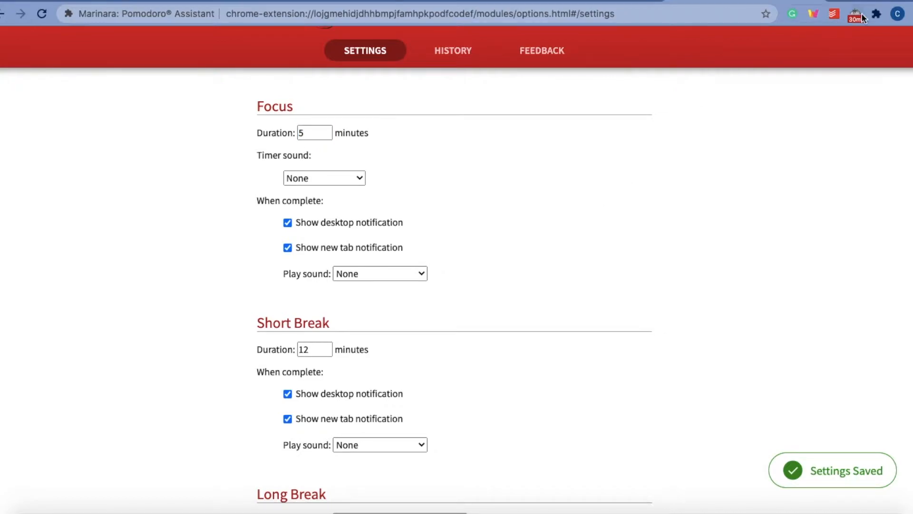
Start a focus session from the extension icon and begin the short break when prompted.
click(858, 13)
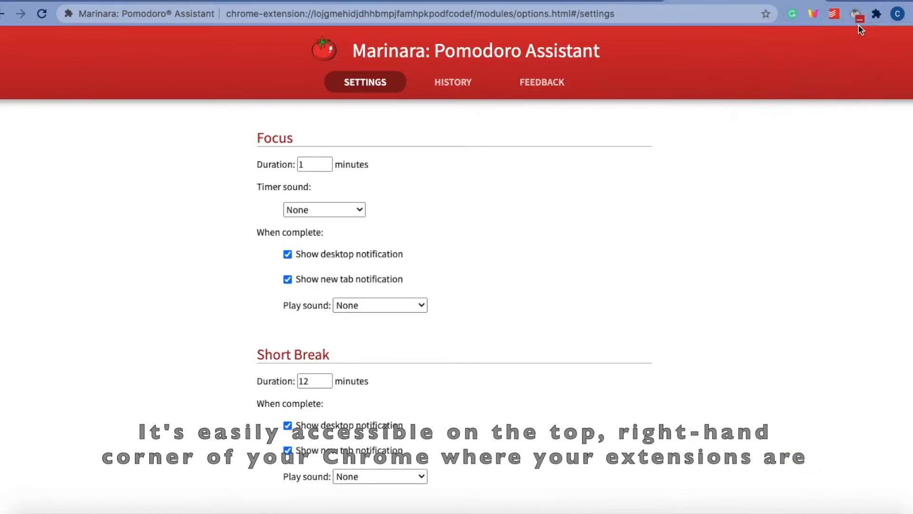
click(856, 13)
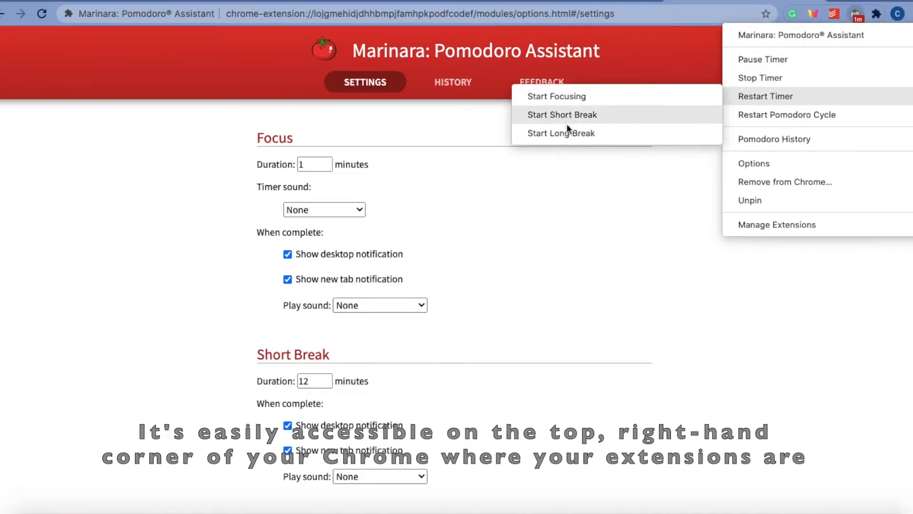
mouse_move(525, 33)
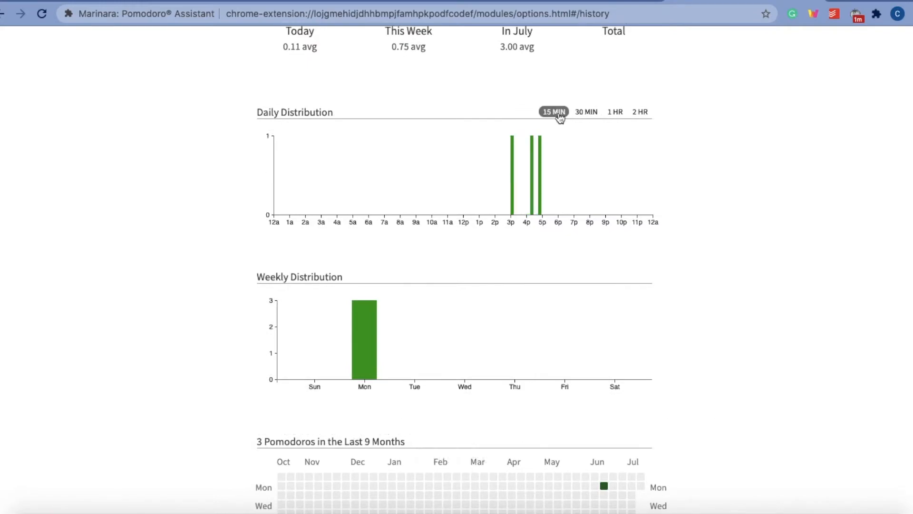
scroll(down, 3)
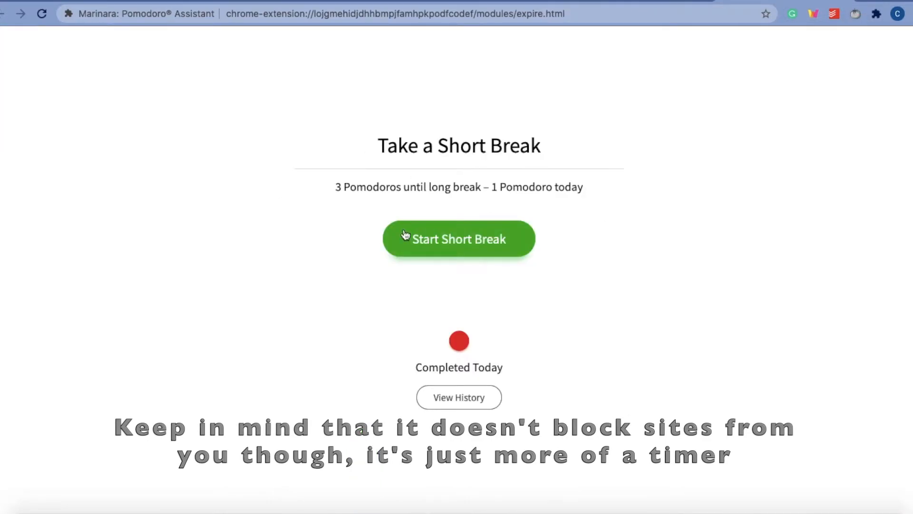
click(460, 398)
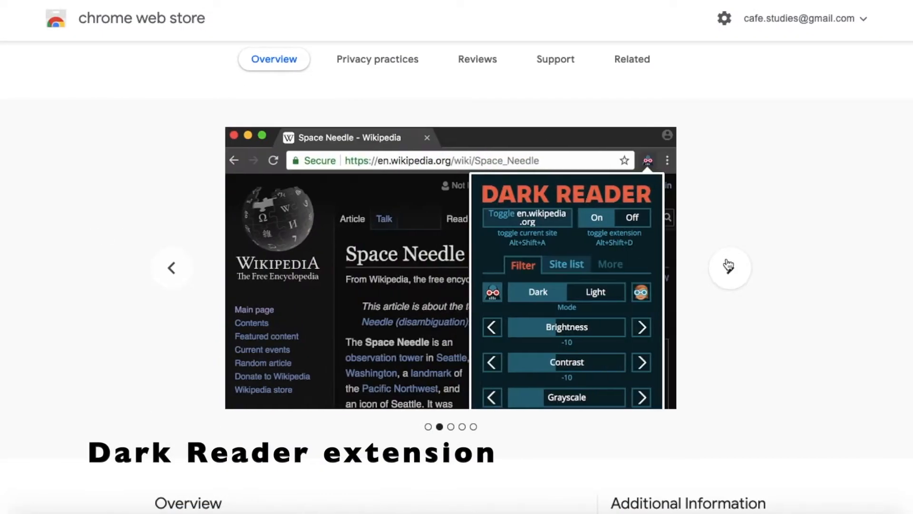
Darken the Wikipedia article with Dark Reader and adjust its brightness, contrast and sepia tint.
click(730, 268)
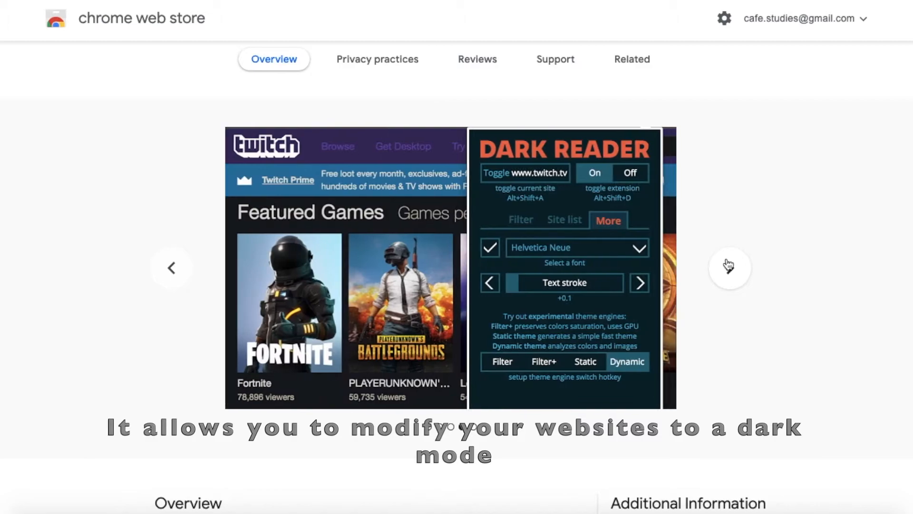
scroll(down, 3)
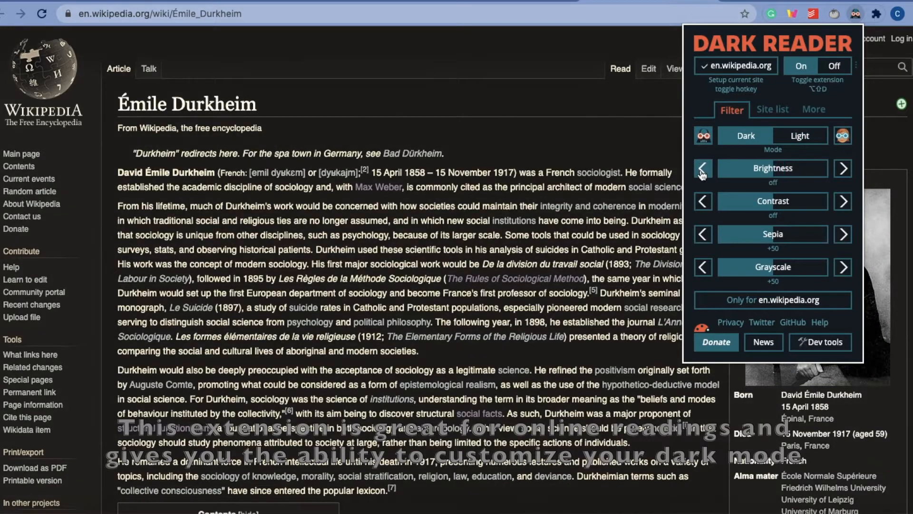
click(843, 168)
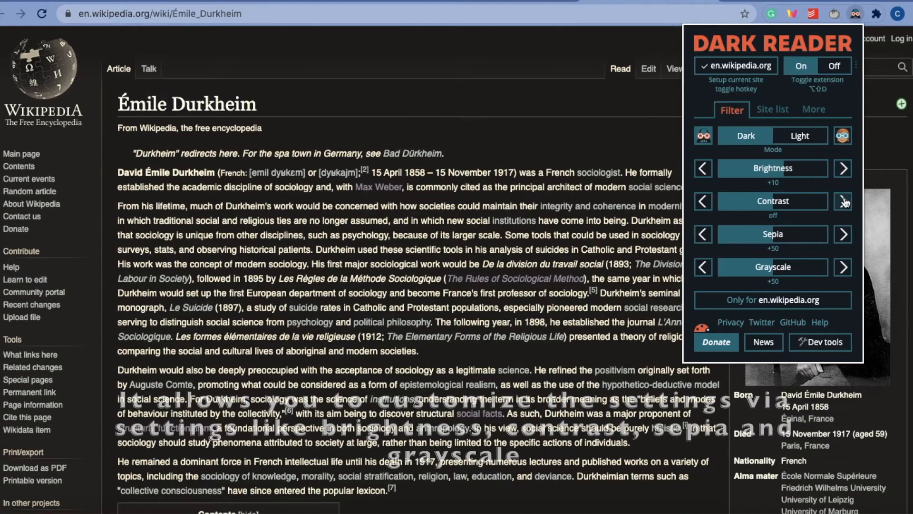
click(843, 202)
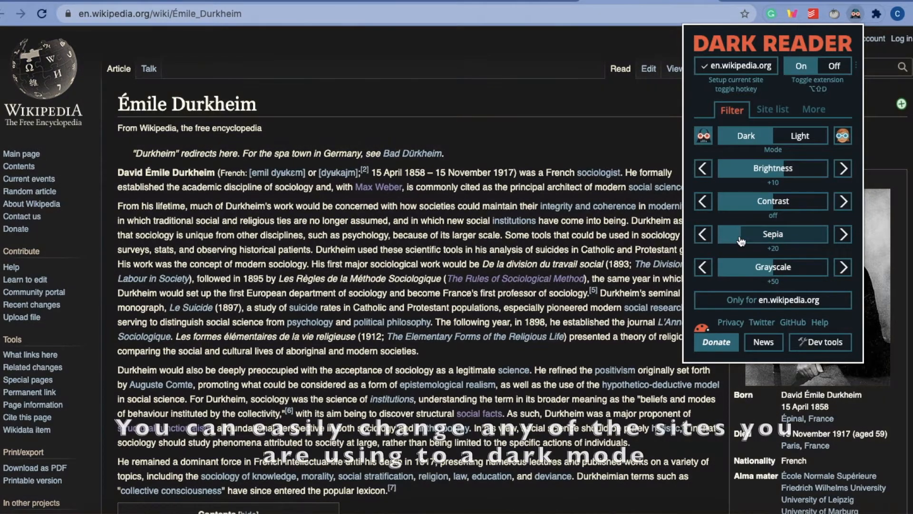
click(843, 234)
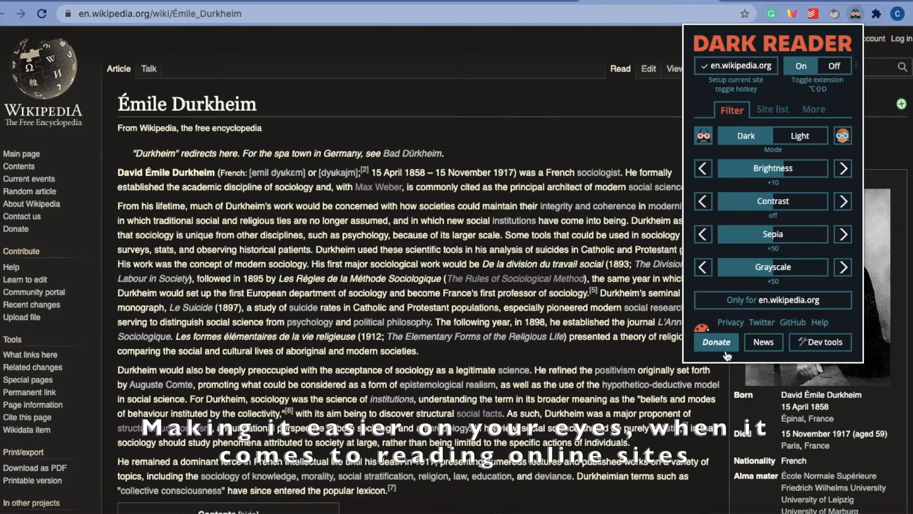
Switch to the Site list and set Invert listed only, returning the article to its light look.
click(772, 109)
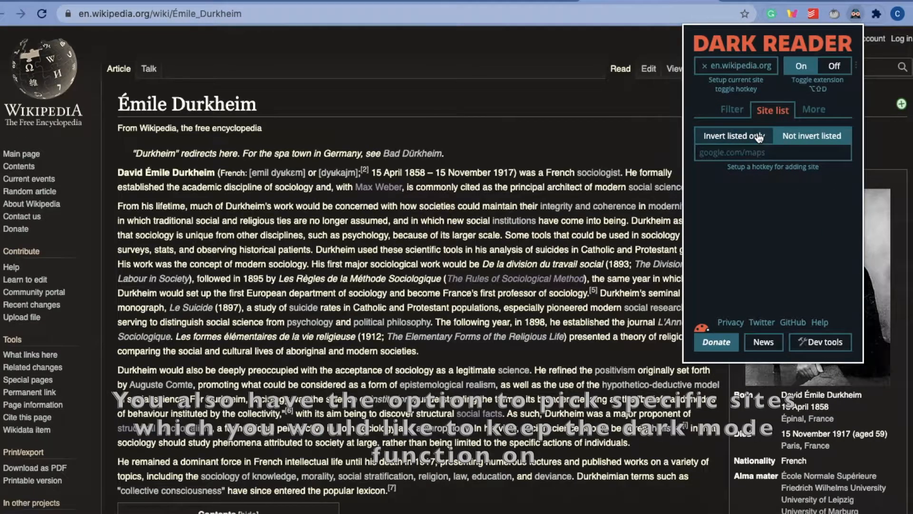
click(815, 109)
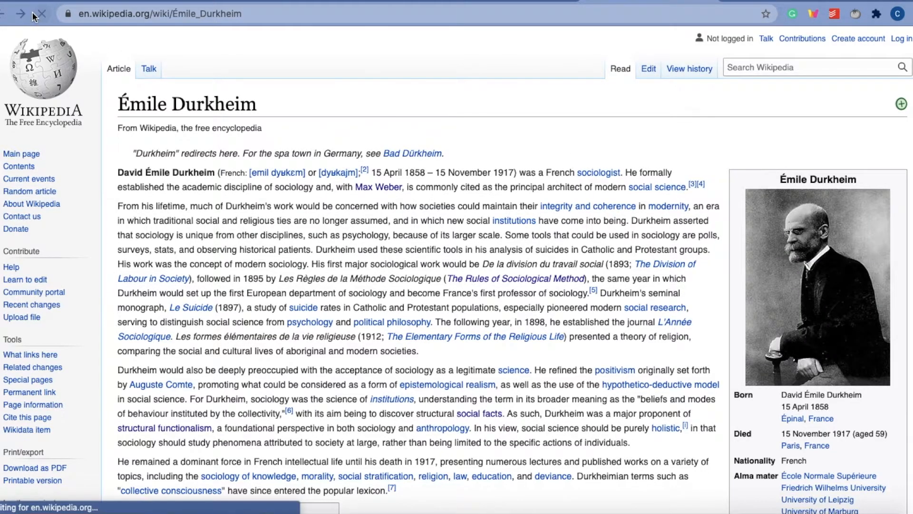
Flip through Speechify's listing screenshots and read its Features description.
click(853, 13)
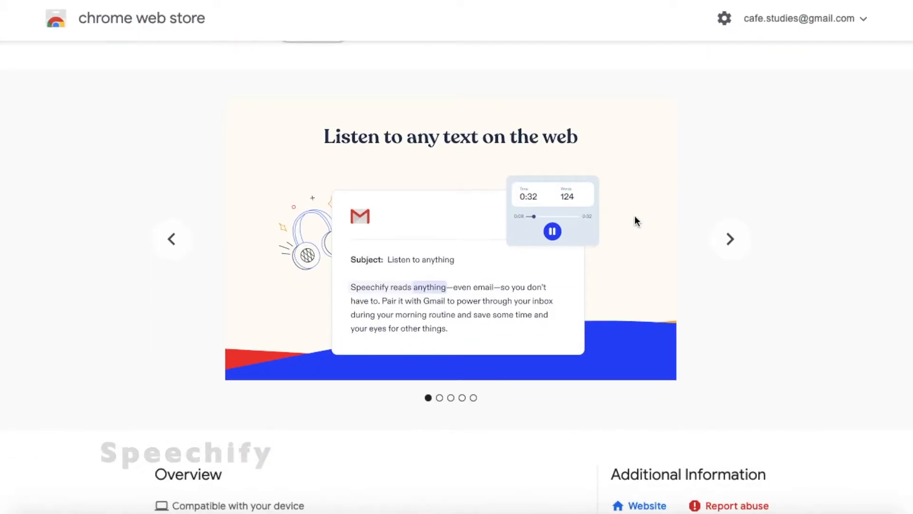
click(730, 240)
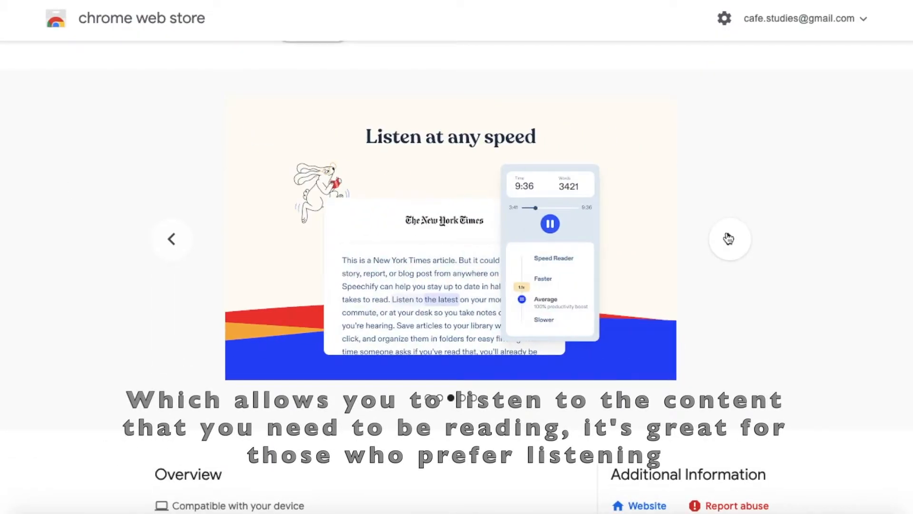
click(728, 239)
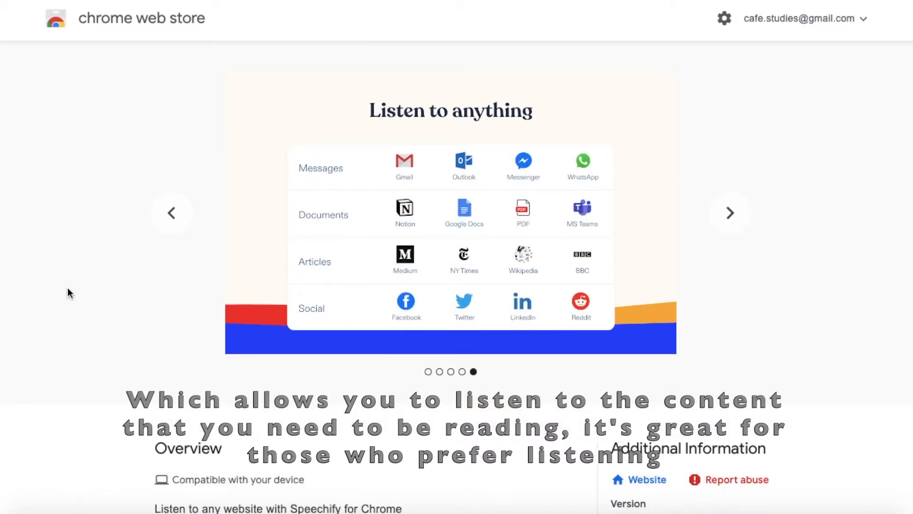
scroll(down, 3)
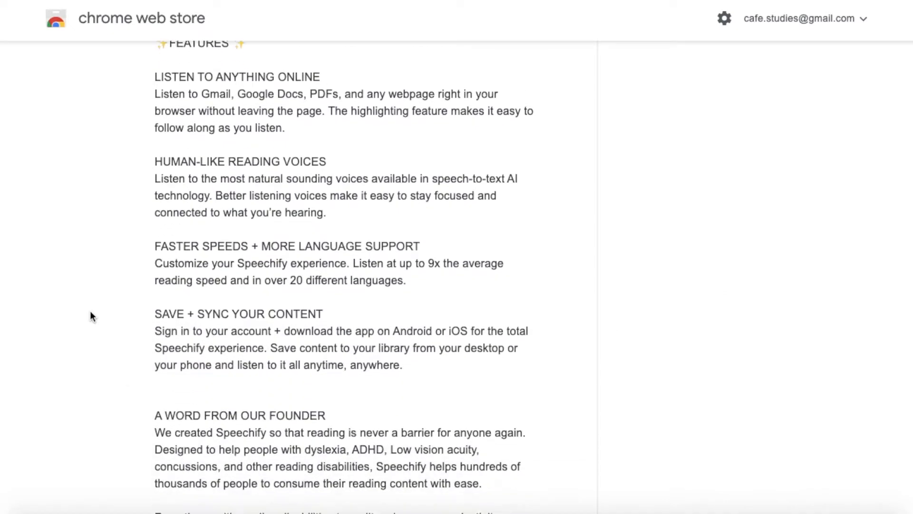
scroll(up, 3)
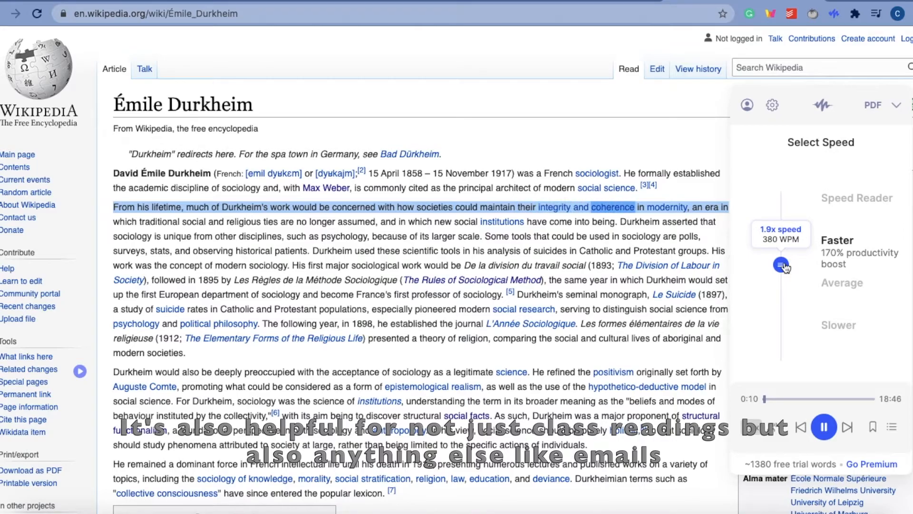
Drag the reading speed down from 1.9x toward the 1.2x average.
drag(779, 263, 780, 285)
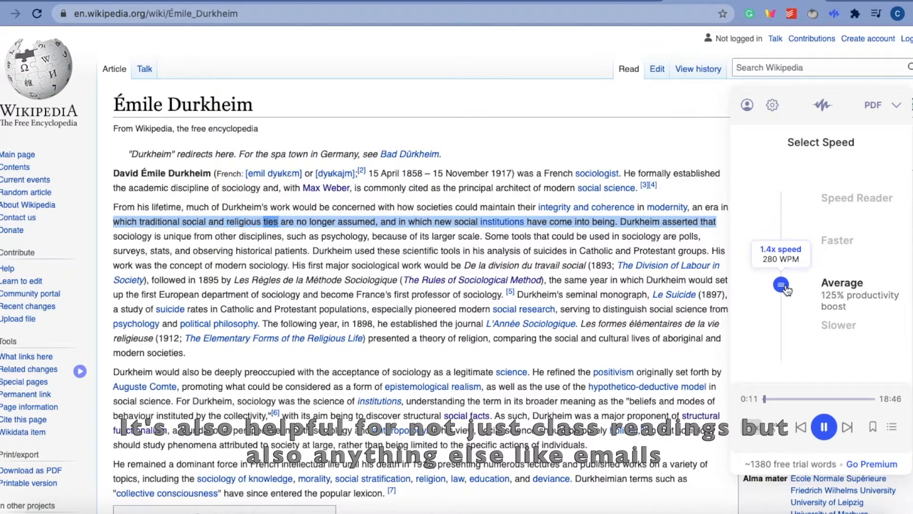
drag(782, 285, 782, 303)
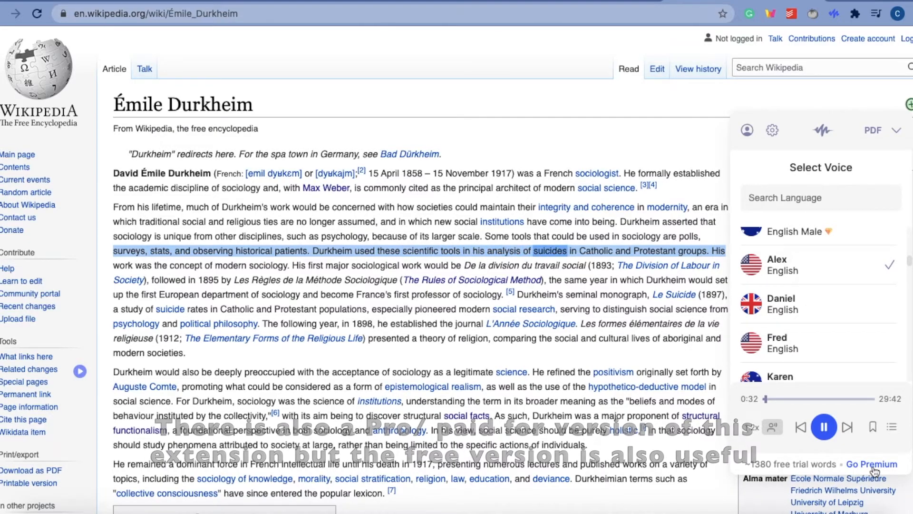
Check the reader settings and voice selection keeping Alex, then pause the read-aloud.
click(772, 138)
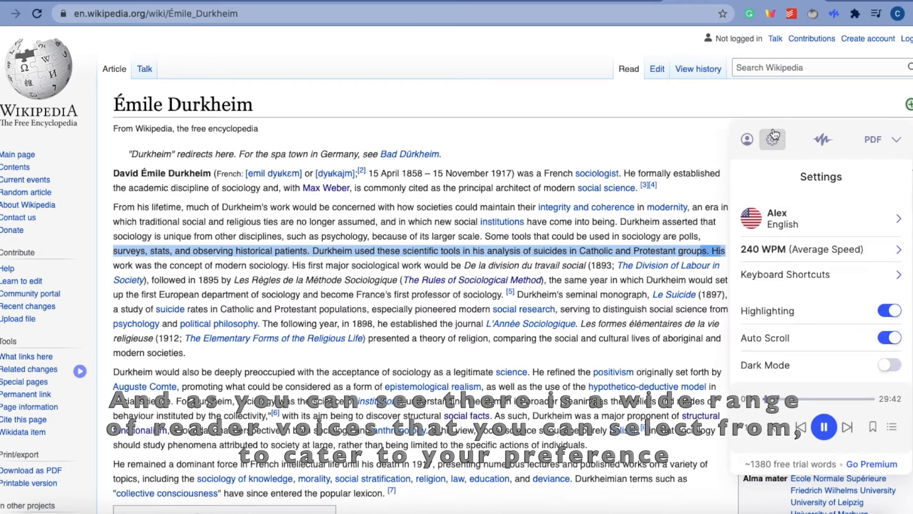
click(747, 130)
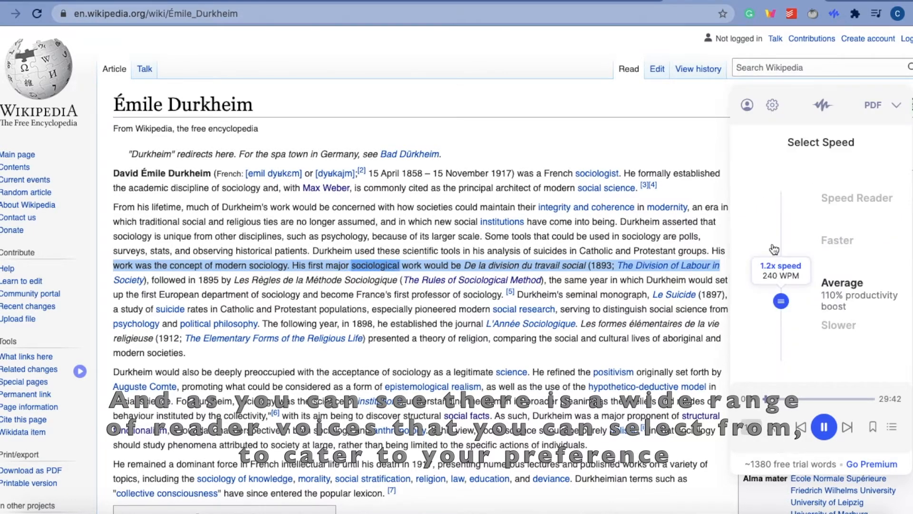
click(772, 105)
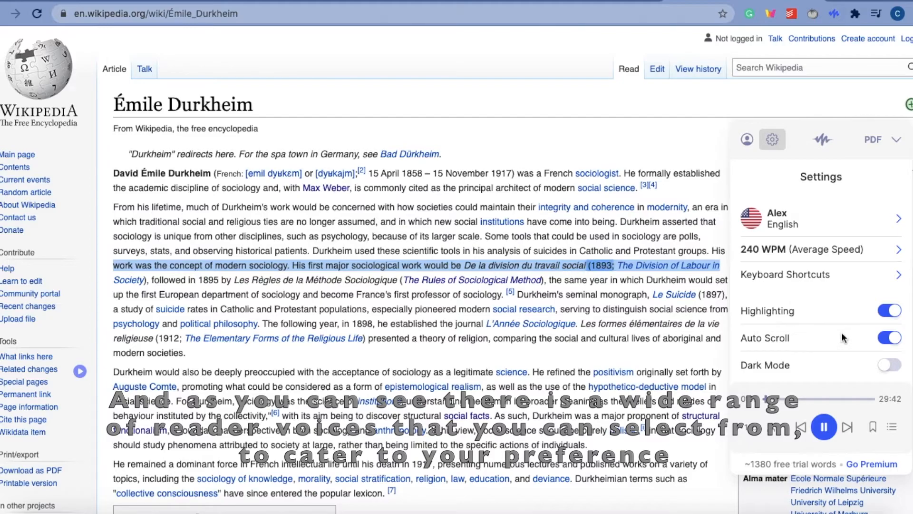
click(890, 365)
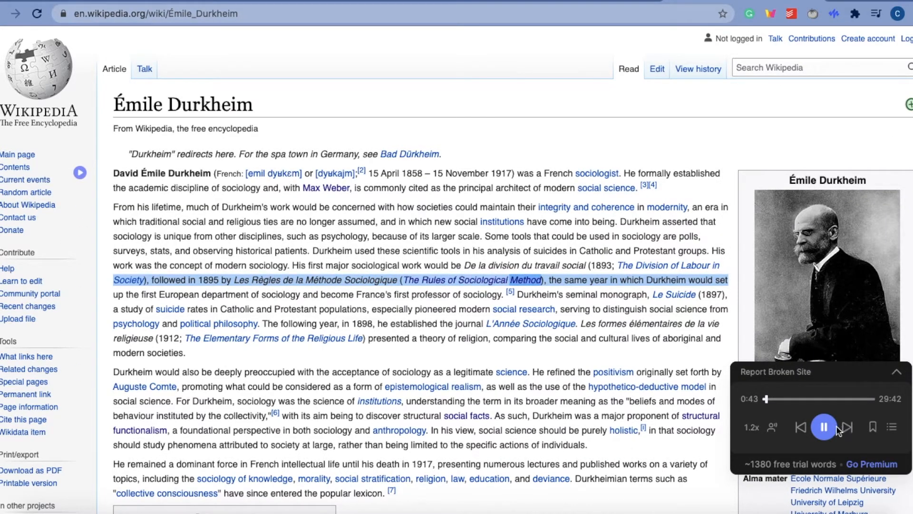
click(823, 427)
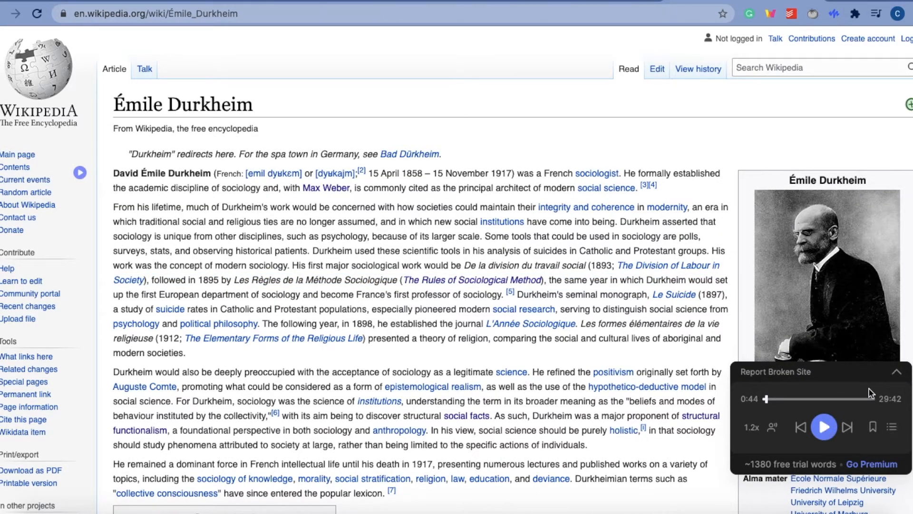
mouse_move(833, 19)
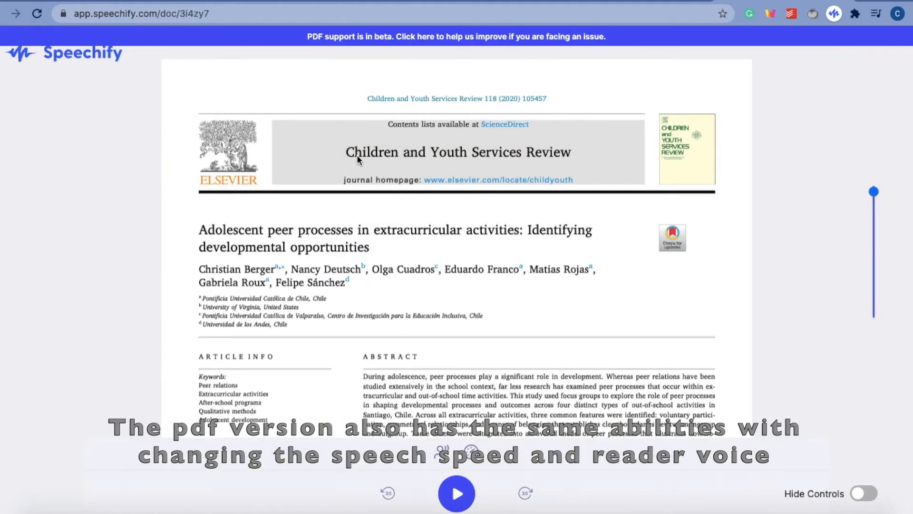
Lower the Speechify reading speed from default to 200 WPM, then show the list of voices.
scroll(down, 3)
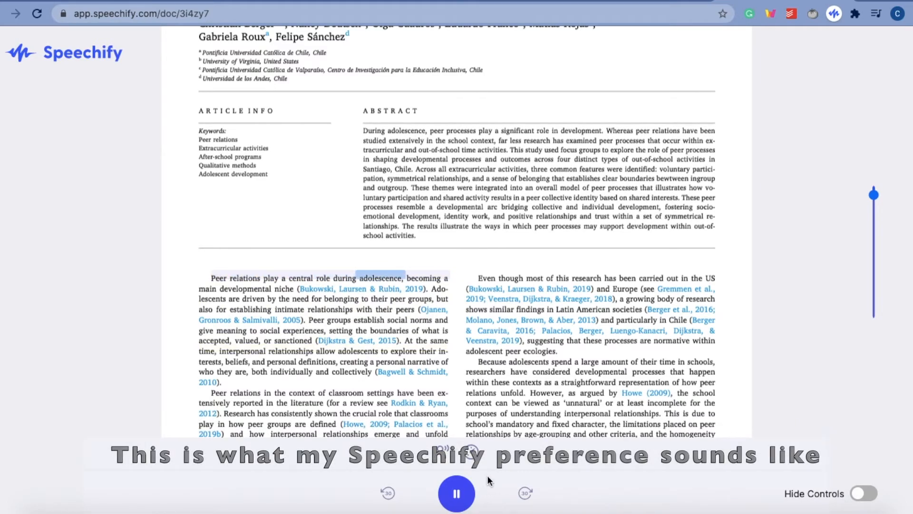
mouse_move(870, 219)
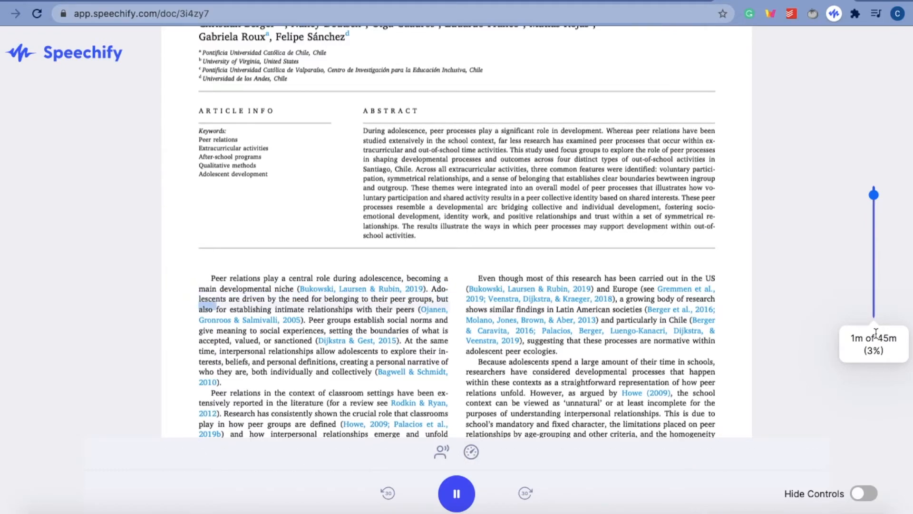
click(471, 452)
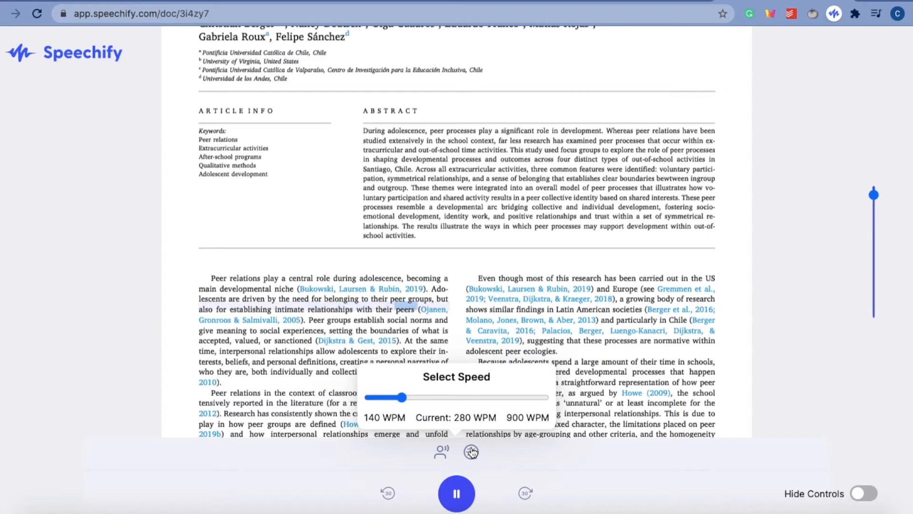
drag(403, 397, 395, 397)
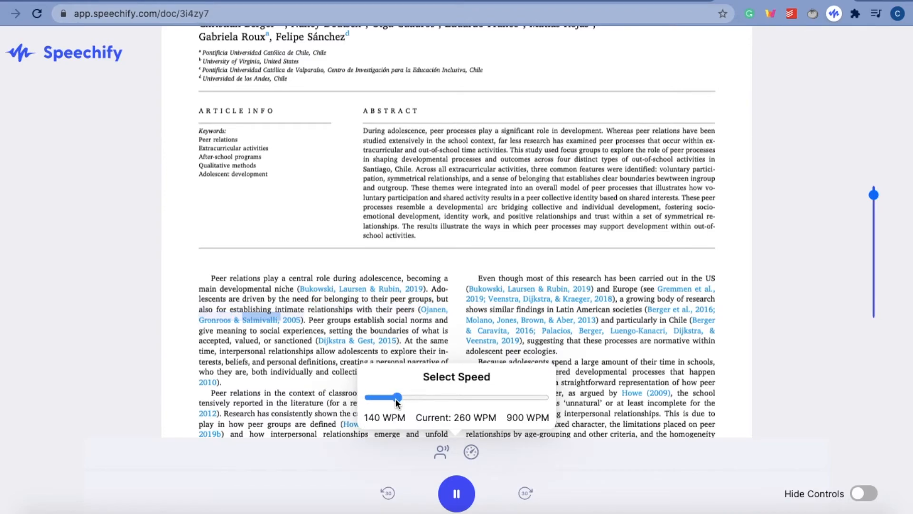
drag(396, 398, 384, 397)
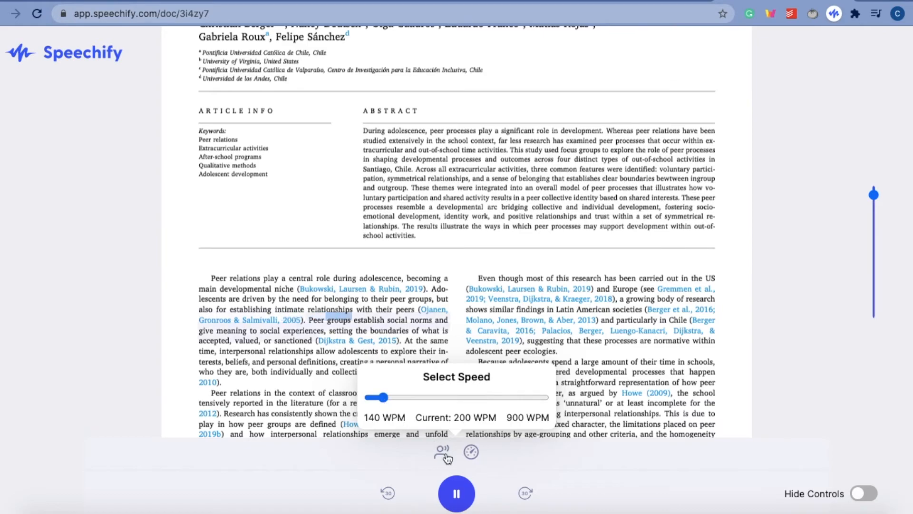
click(441, 453)
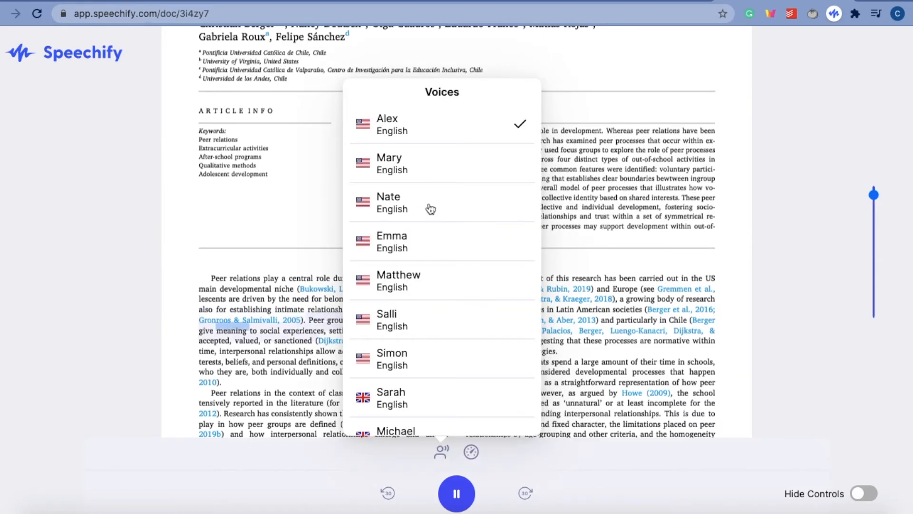